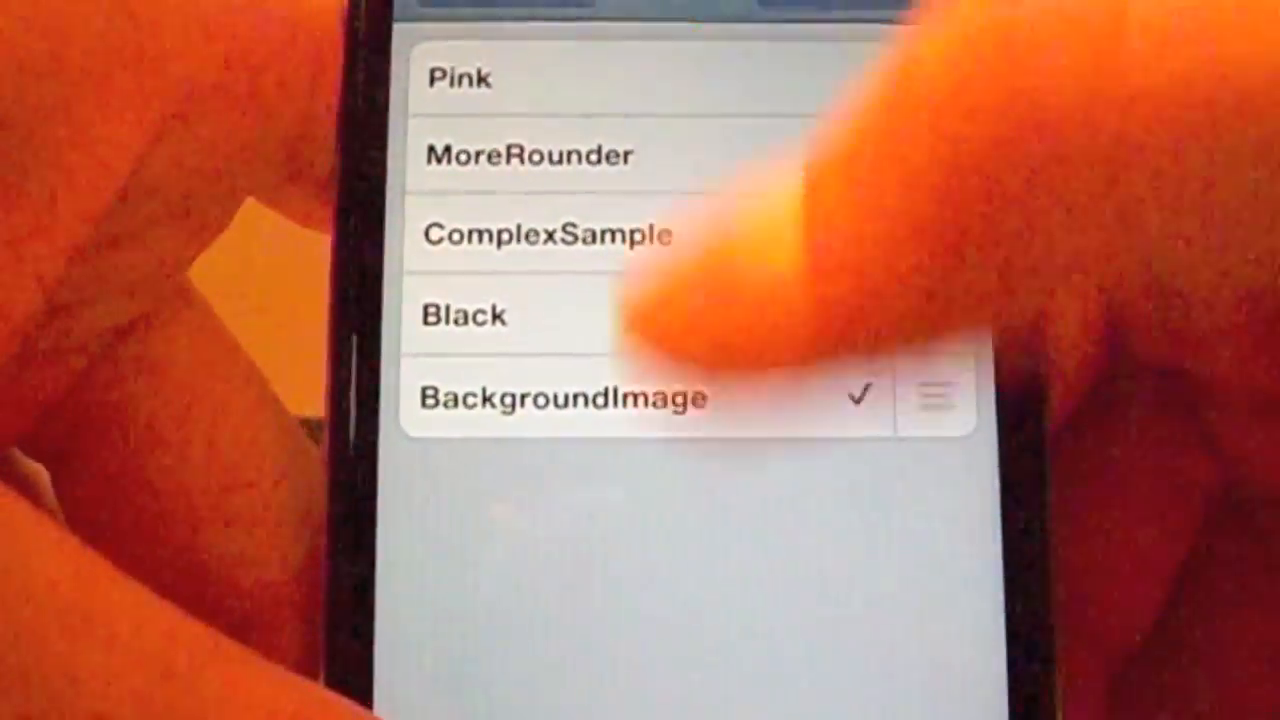
# Select MoreRounder as the ColorKeyboard theme, replacing BackgroundImage
pyautogui.click(530, 155)
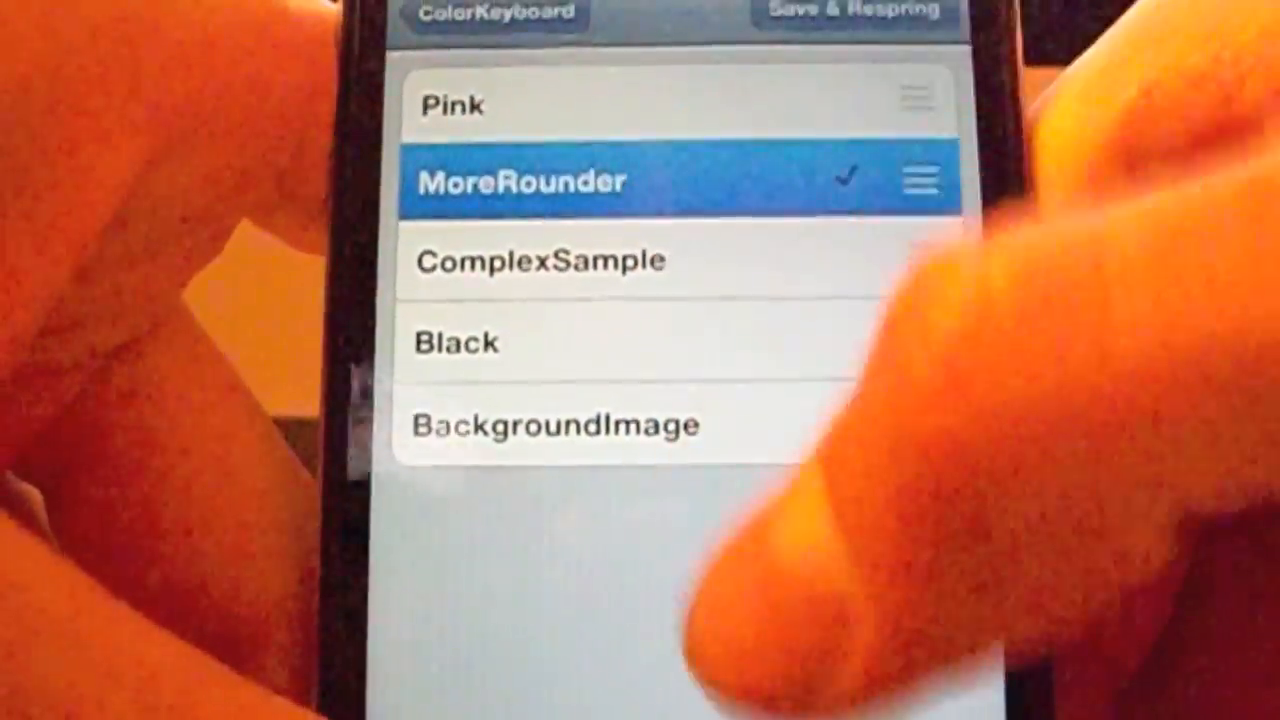